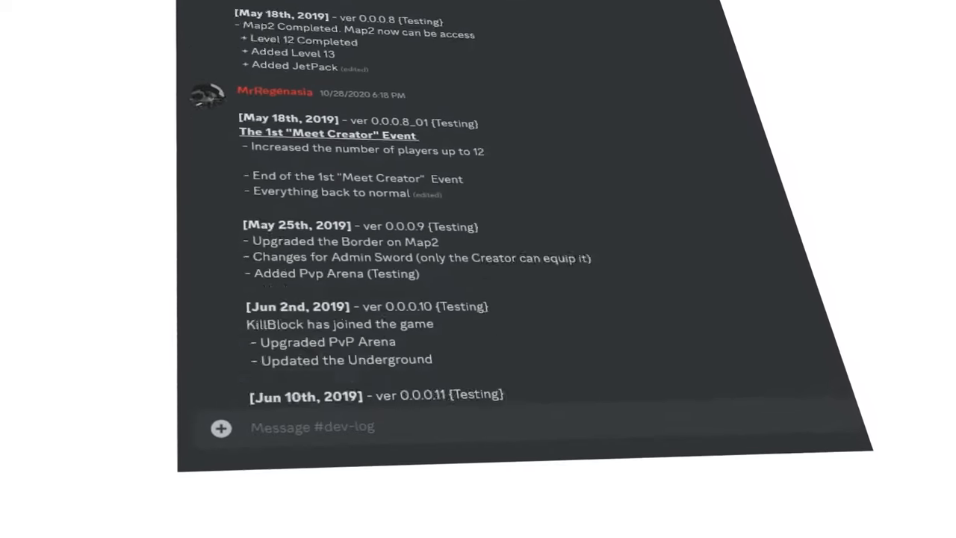
# Step: Scroll down, then test the perspective button and check the Output log for perspective-change messages
pyautogui.scroll(-3)
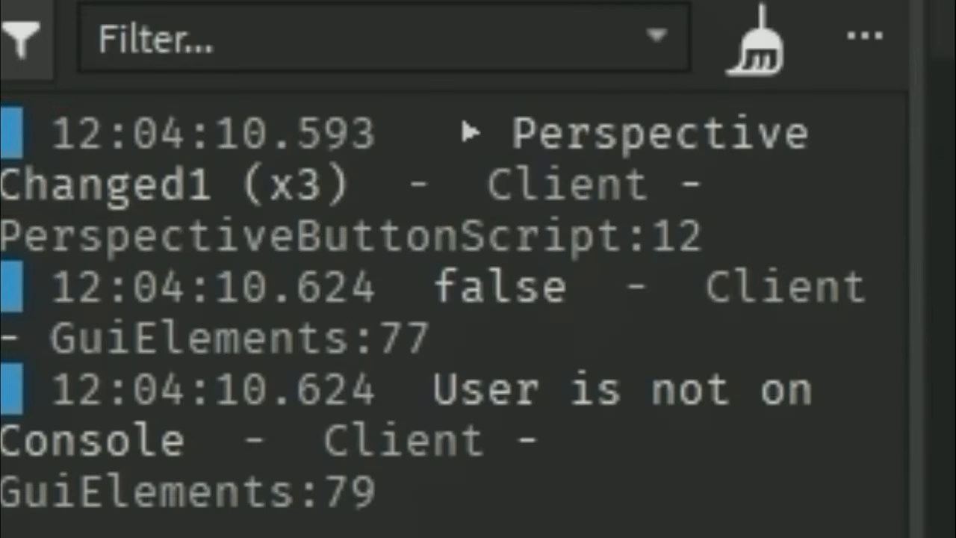
pyautogui.click(321, 37)
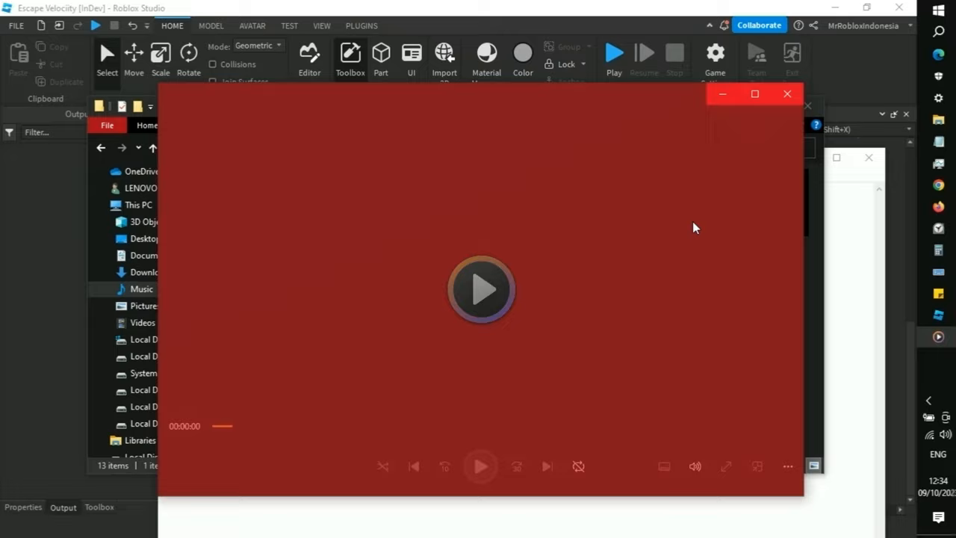
# Step: Open a track from the Music folder in the media player
pyautogui.click(481, 289)
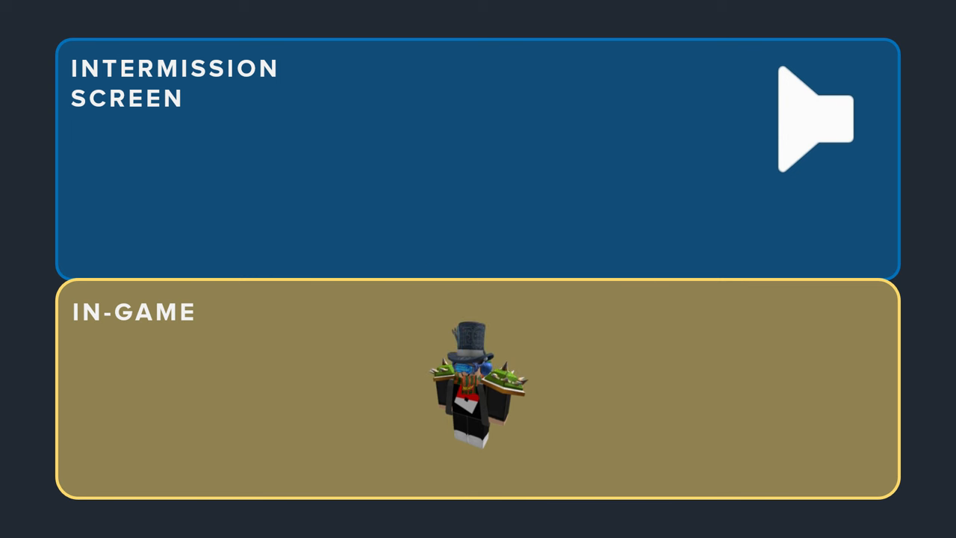
pyautogui.click(814, 119)
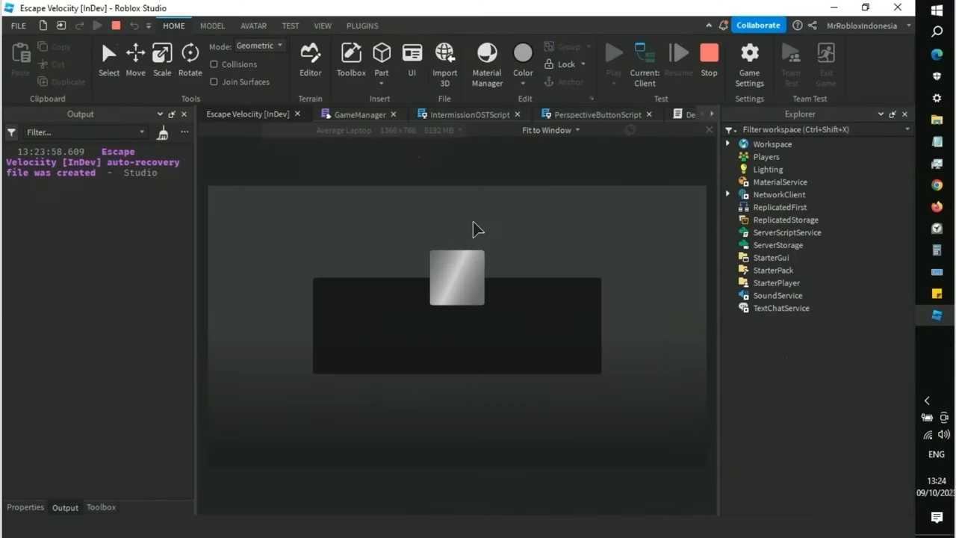
# Step: Preview the StarterGui title screen showing the settings gear button at bottom-left
pyautogui.click(613, 52)
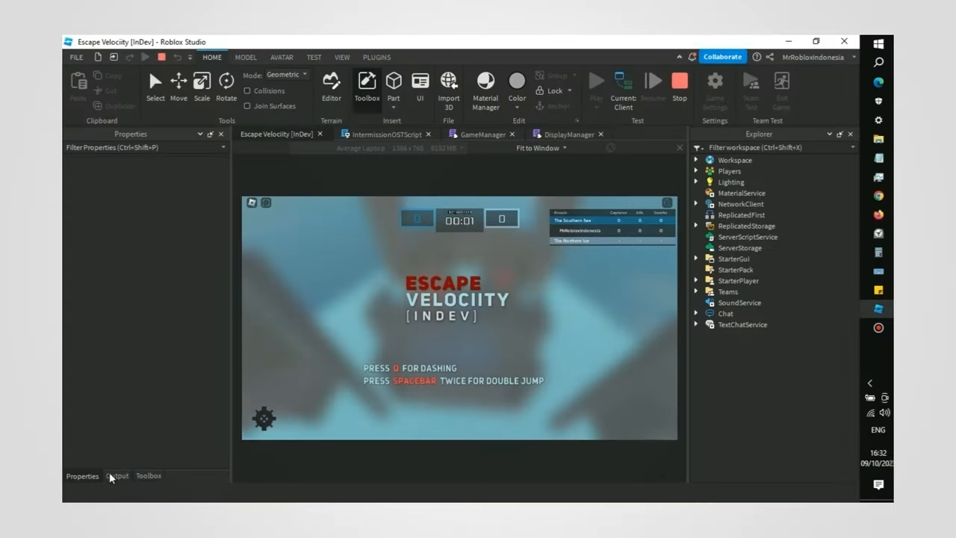
pyautogui.click(116, 475)
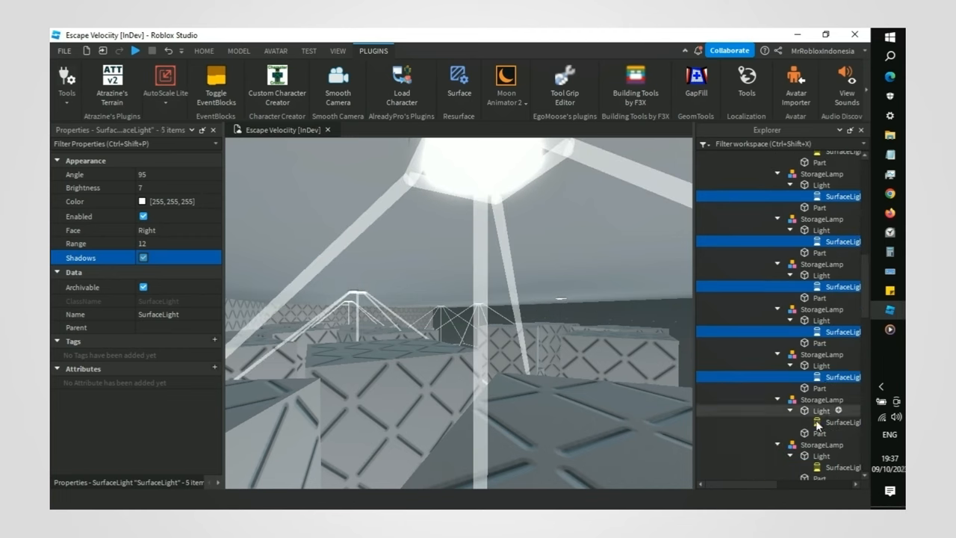
# Step: Filter the Explorer by 'SurfaceLight' to list the 87 matching objects
pyautogui.write('SurfaceLight')
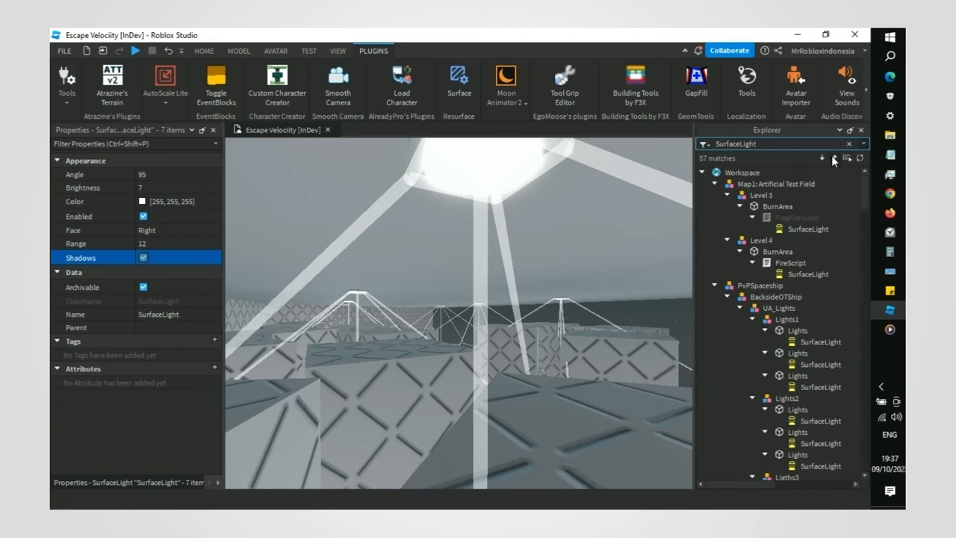